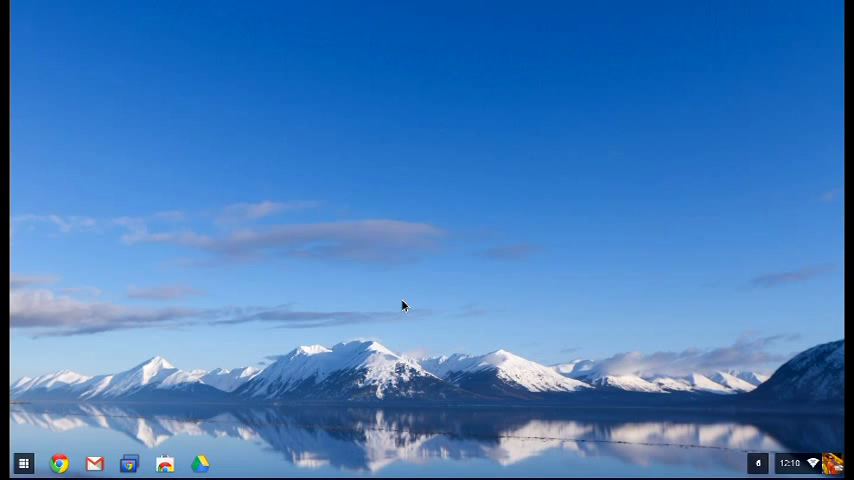
mouse_move(531, 329)
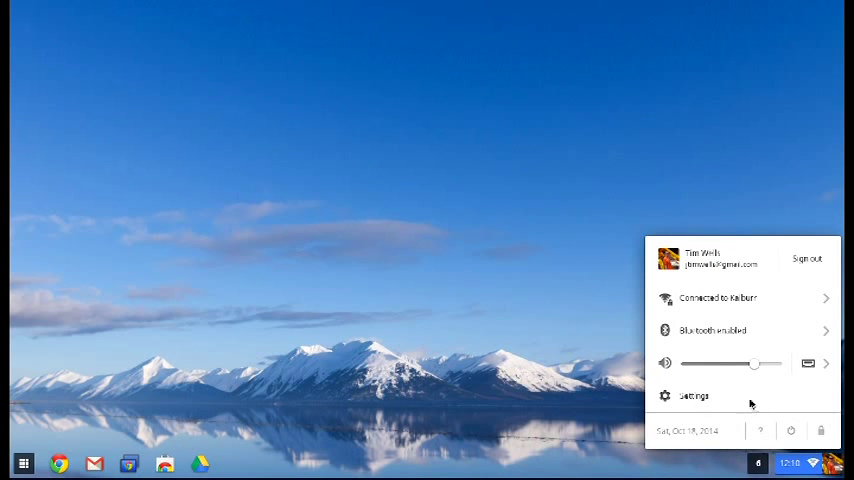
Step: Open Settings from the system tray and scroll down to the Users section
left_click(694, 395)
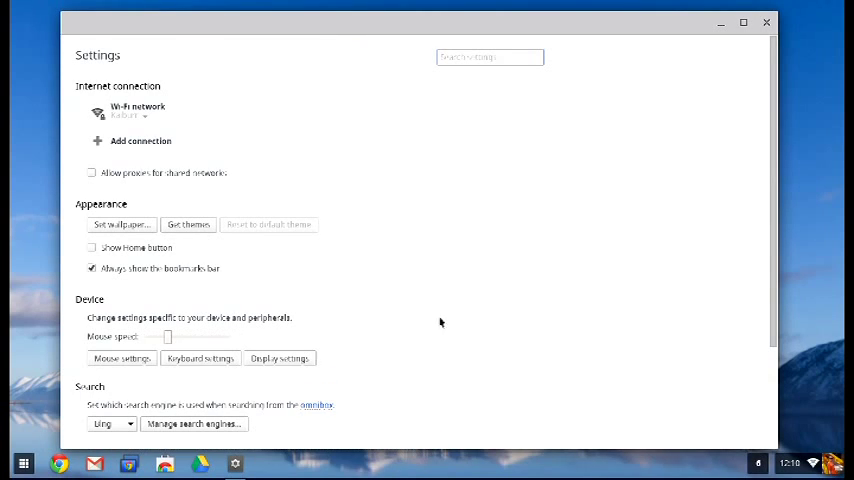
mouse_move(774, 168)
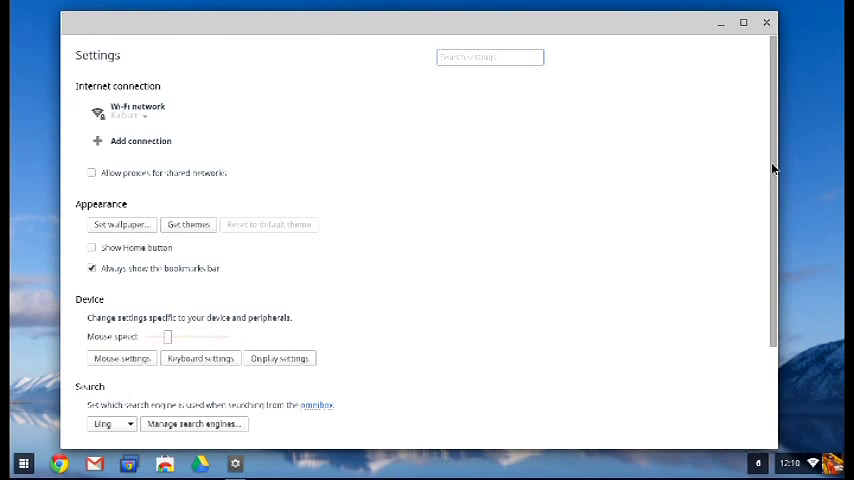
scroll("down", 3)
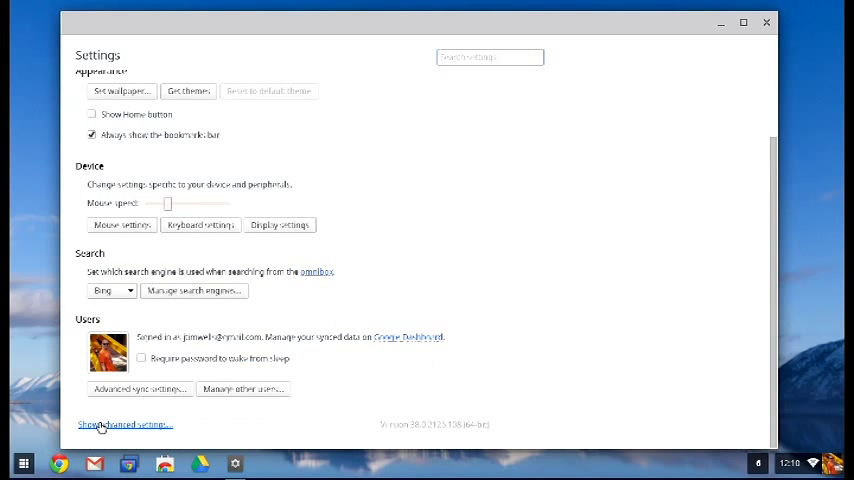
Step: Expand advanced settings, scroll to the Powerwash section, and start a Powerwash reset
left_click(124, 424)
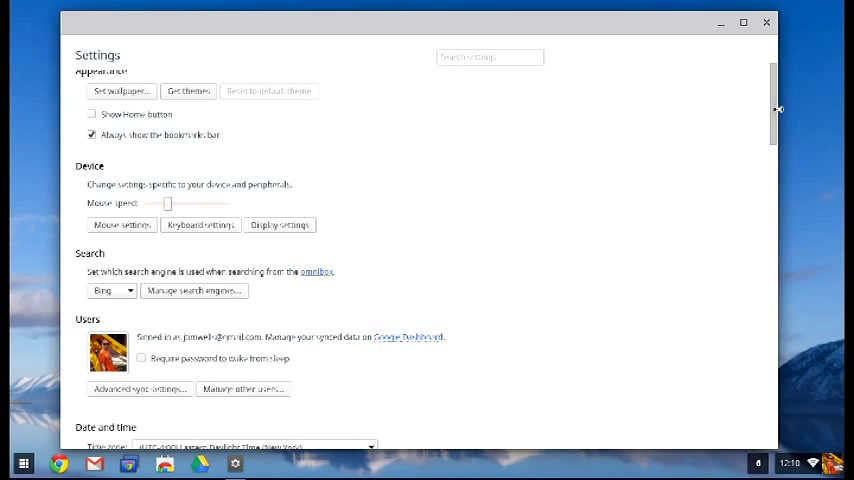
scroll("down", 3)
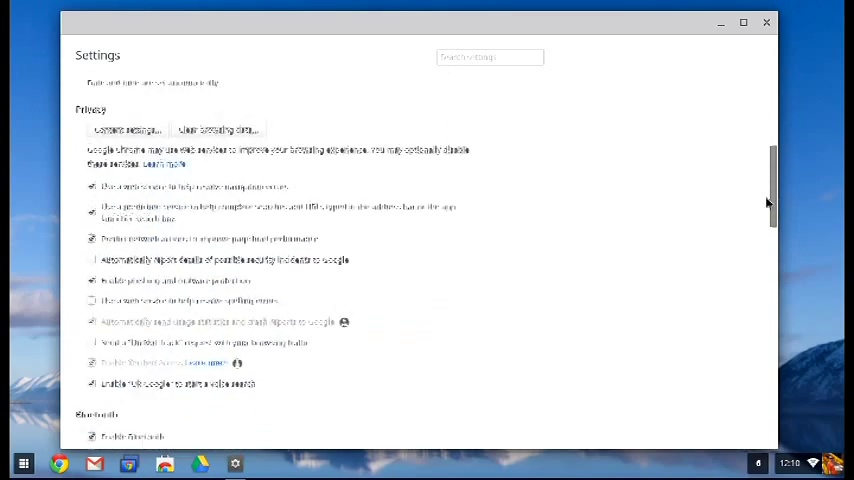
scroll("down", 3)
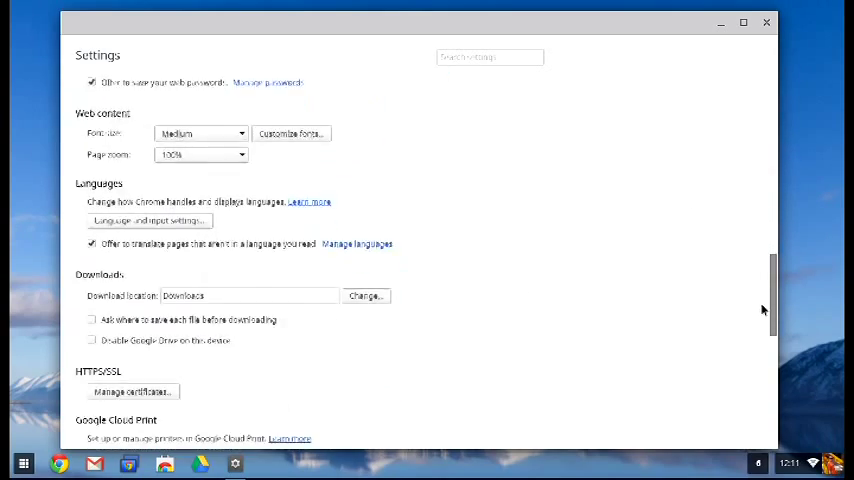
scroll("down", 3)
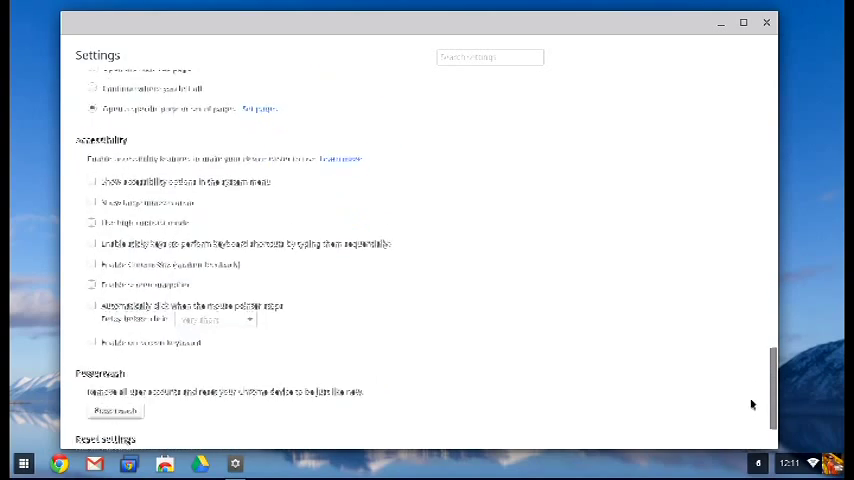
scroll("down", 3)
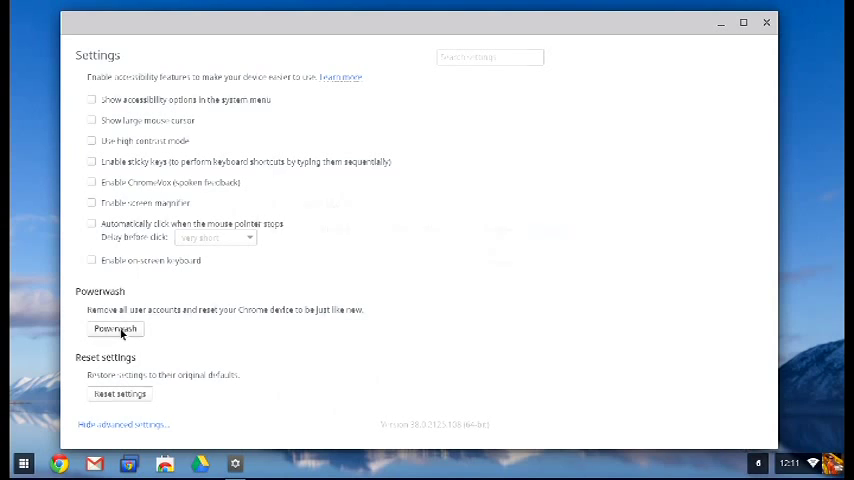
left_click(114, 329)
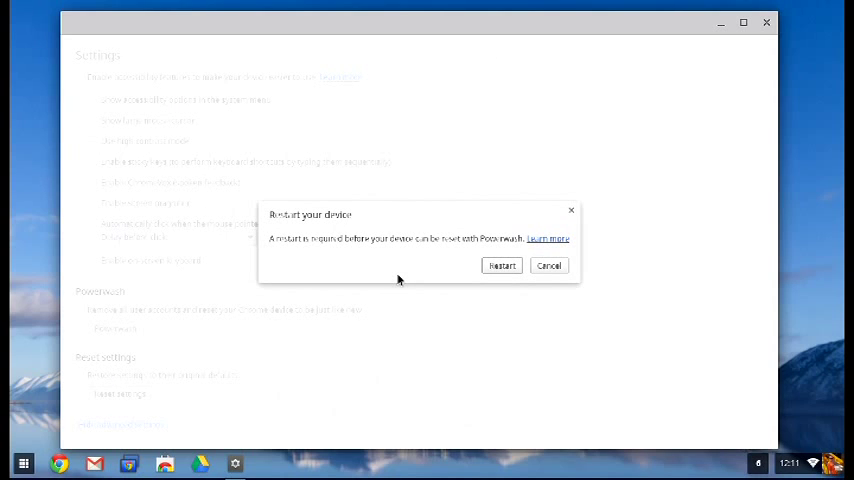